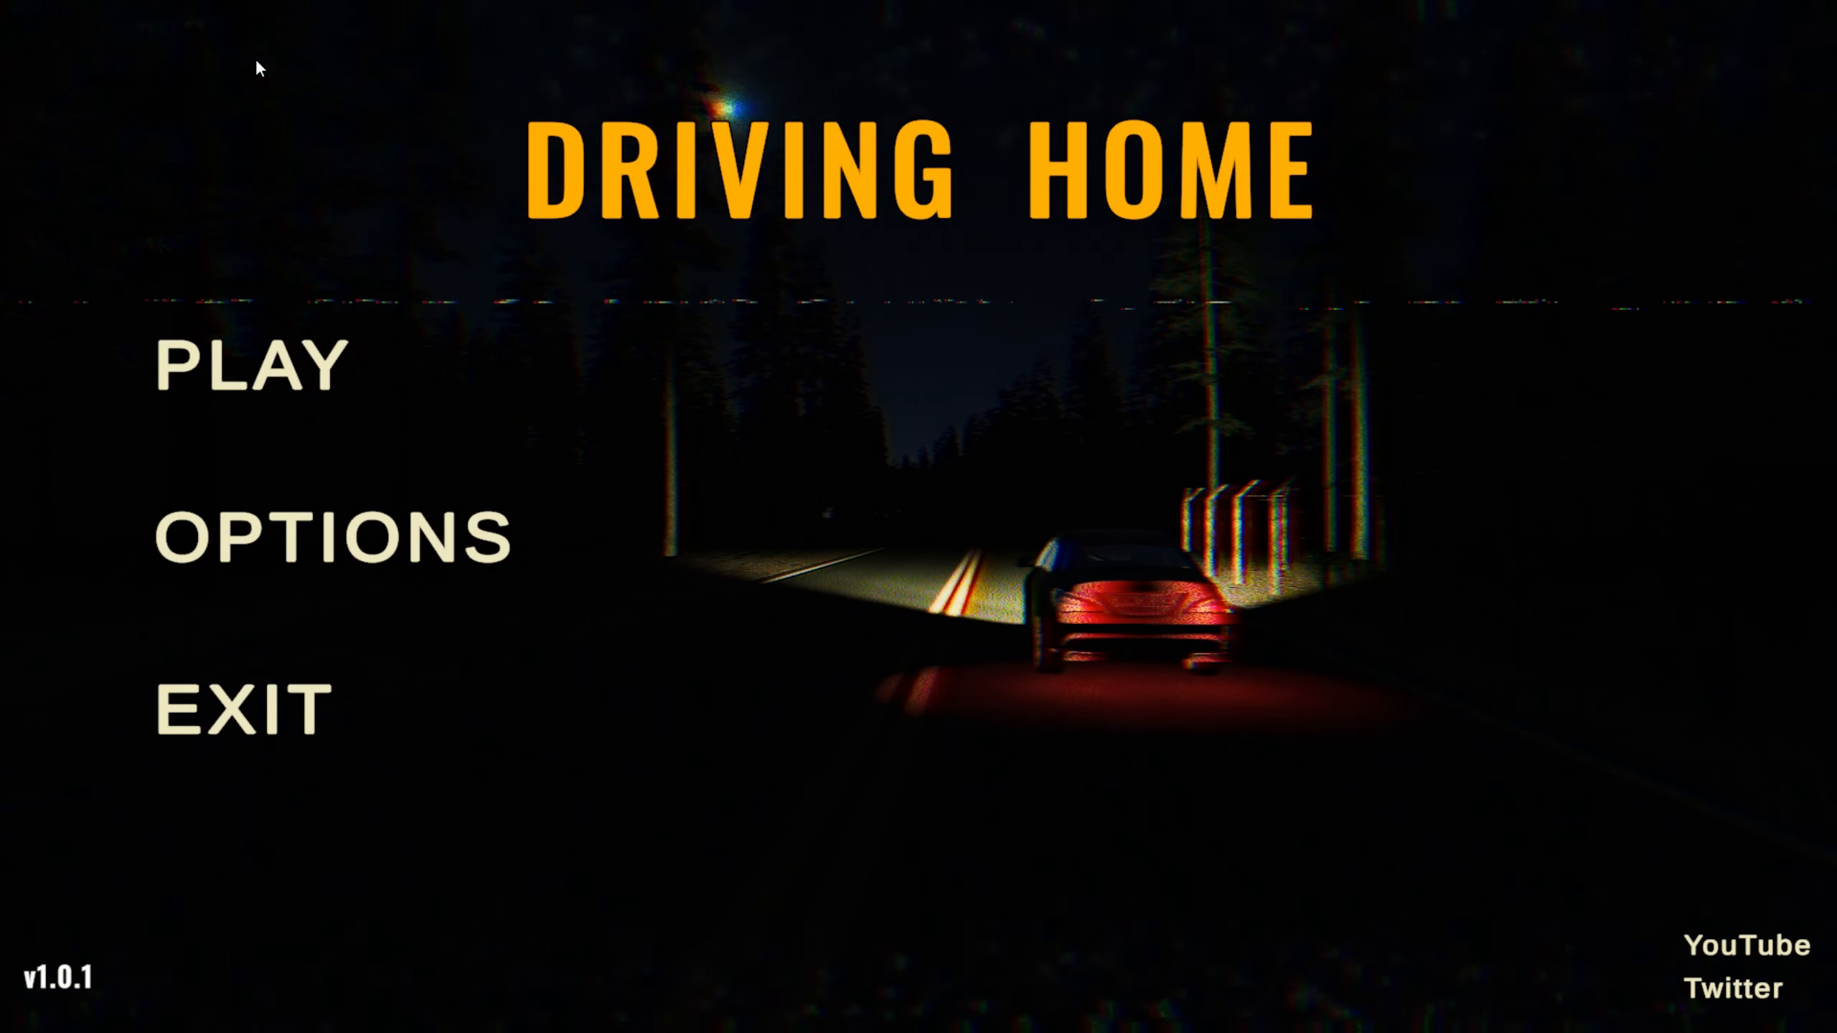
Step: Start a new playthrough and drive until the car stops on the night road
click(246, 365)
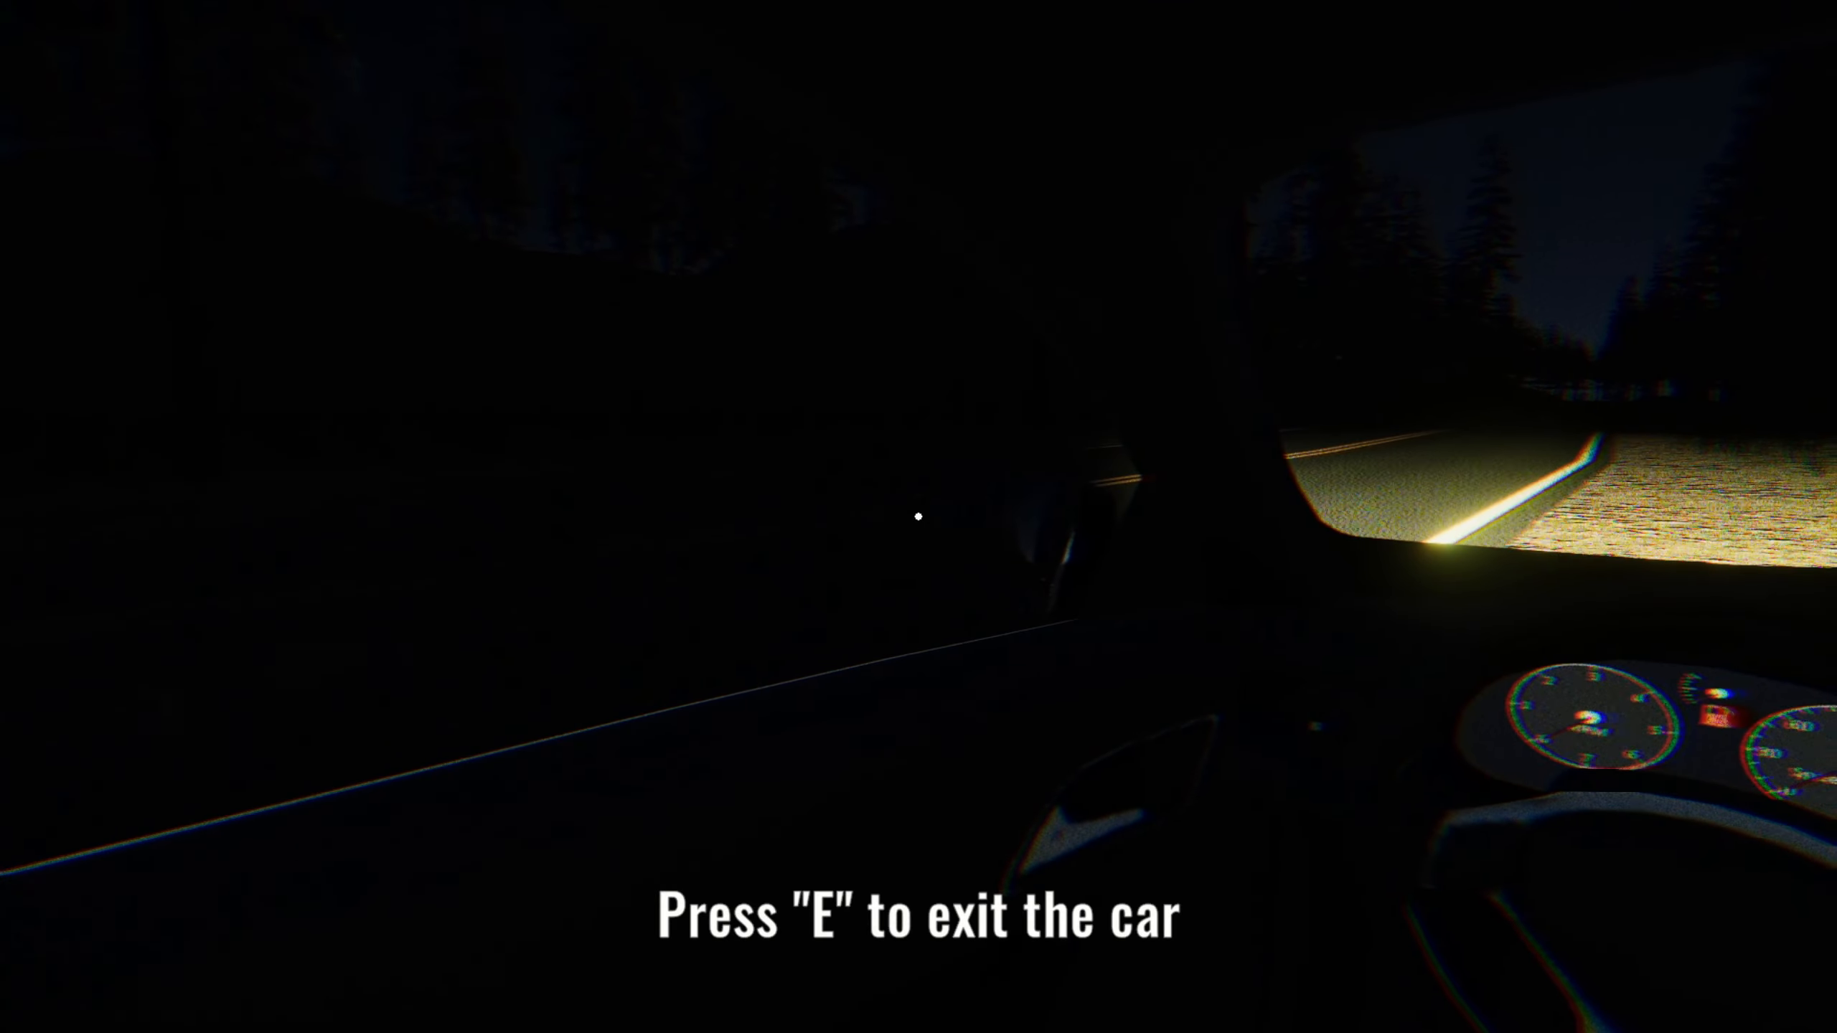
key(e)
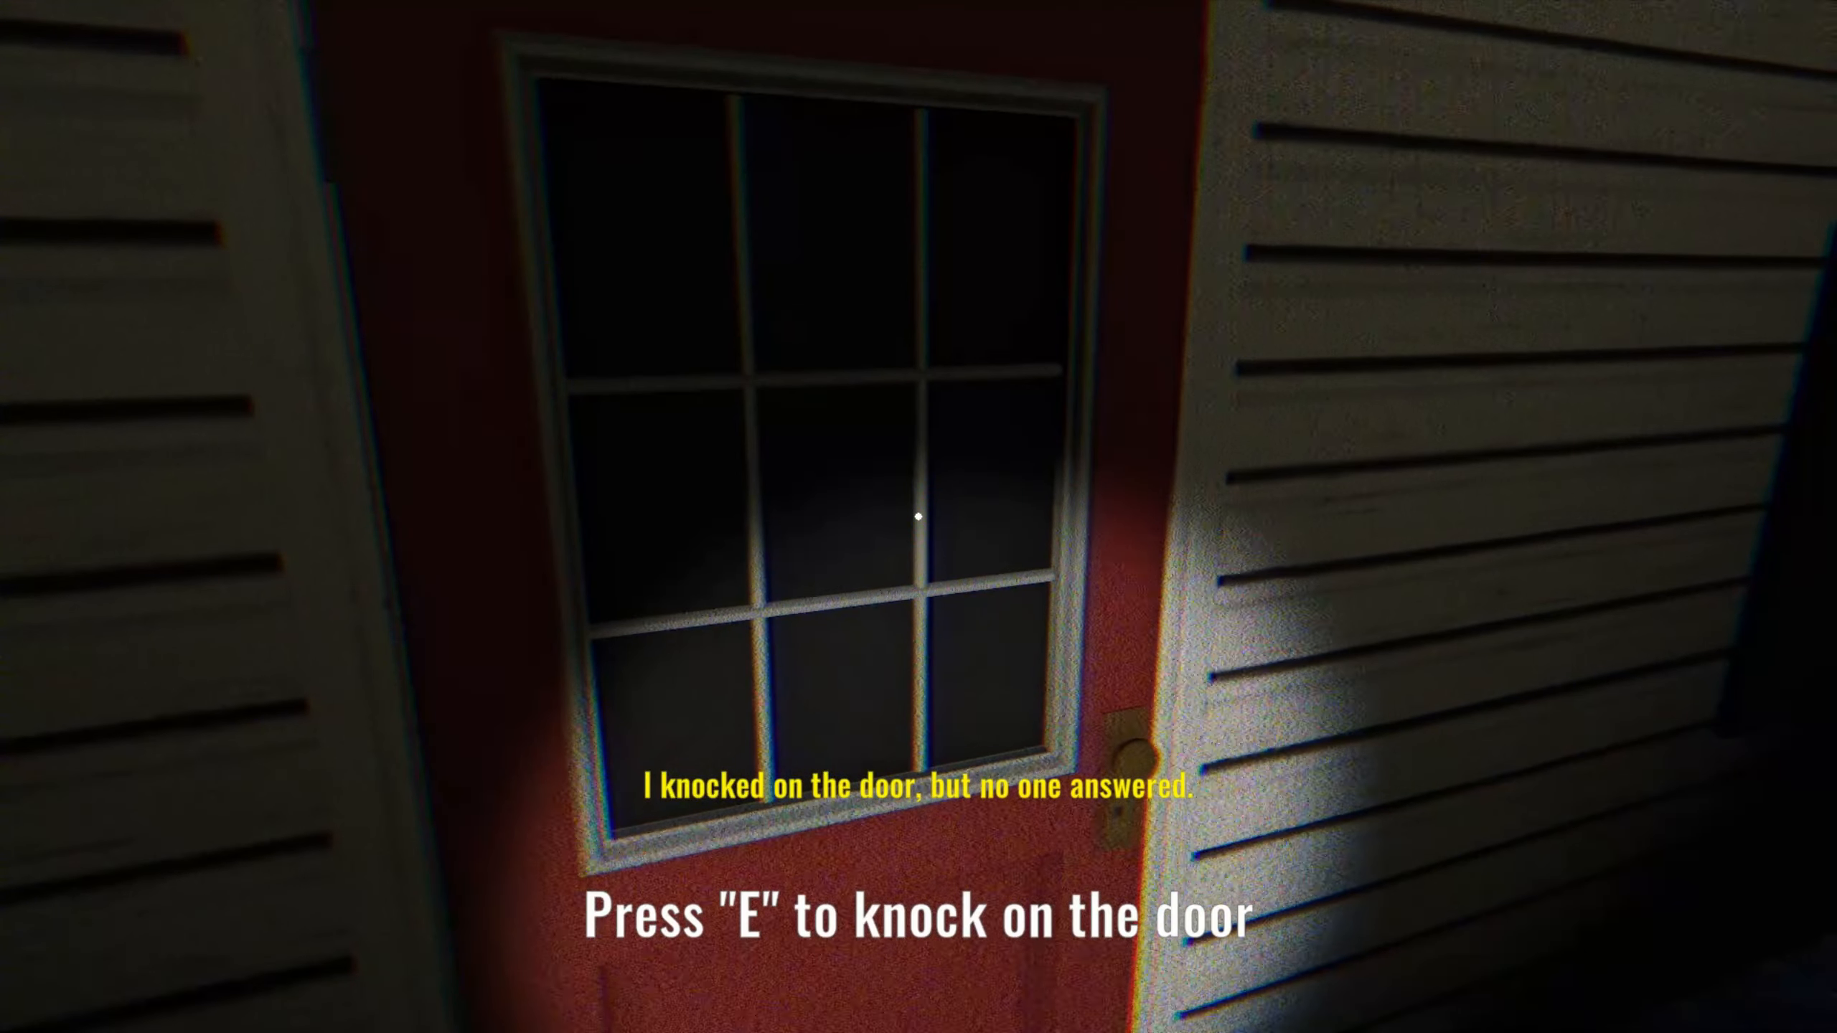
Step: Knock on the red front door again before heading into the woods
key(e)
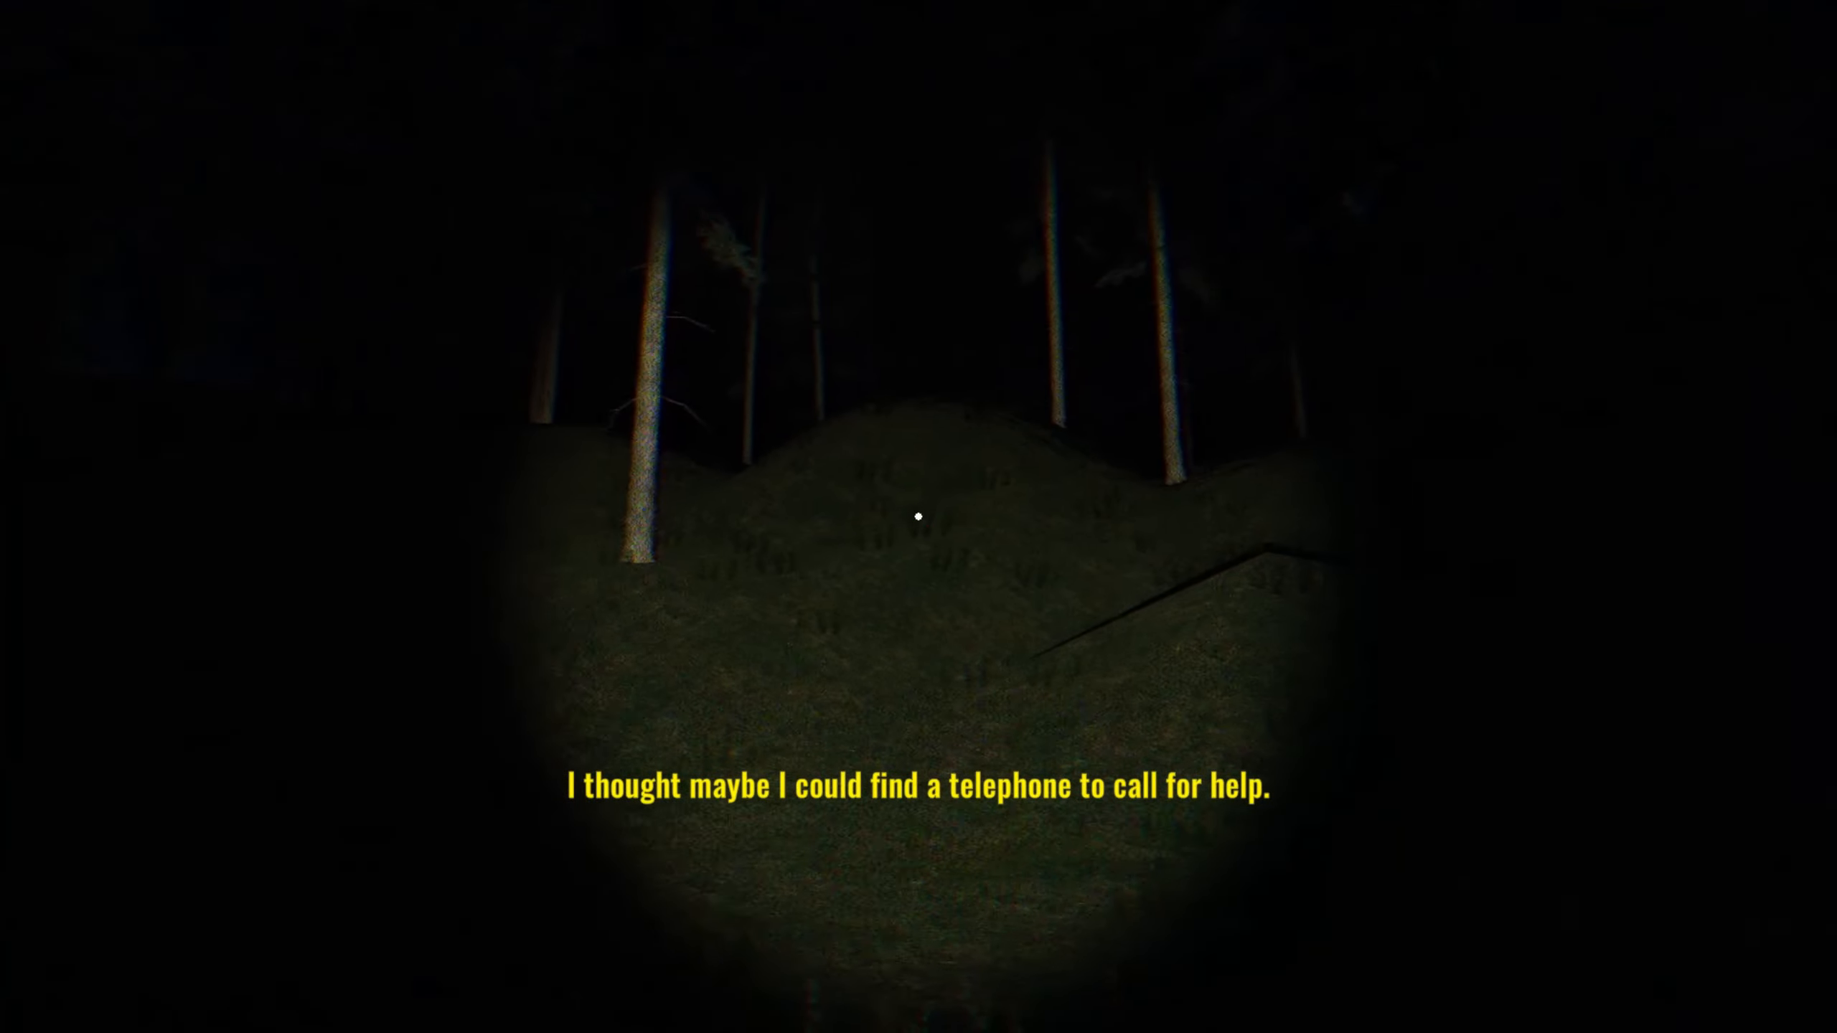
mouse_move(918, 517)
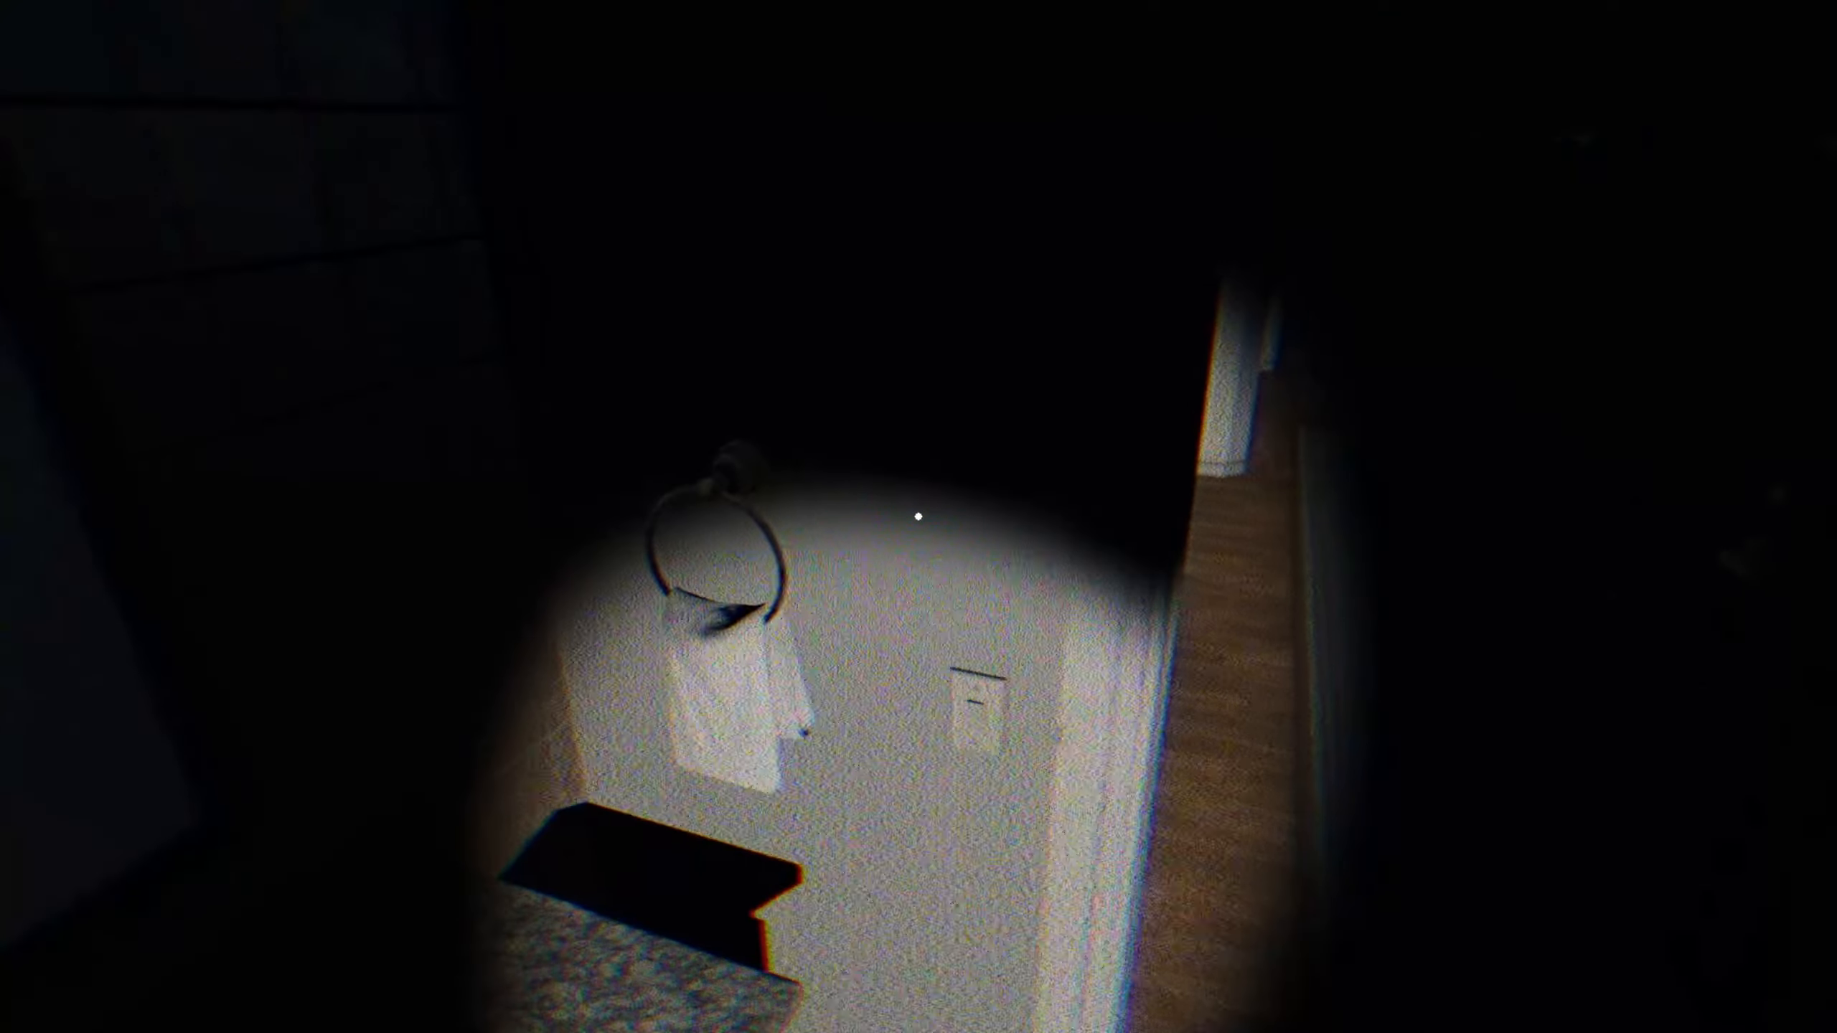
mouse_move(918, 516)
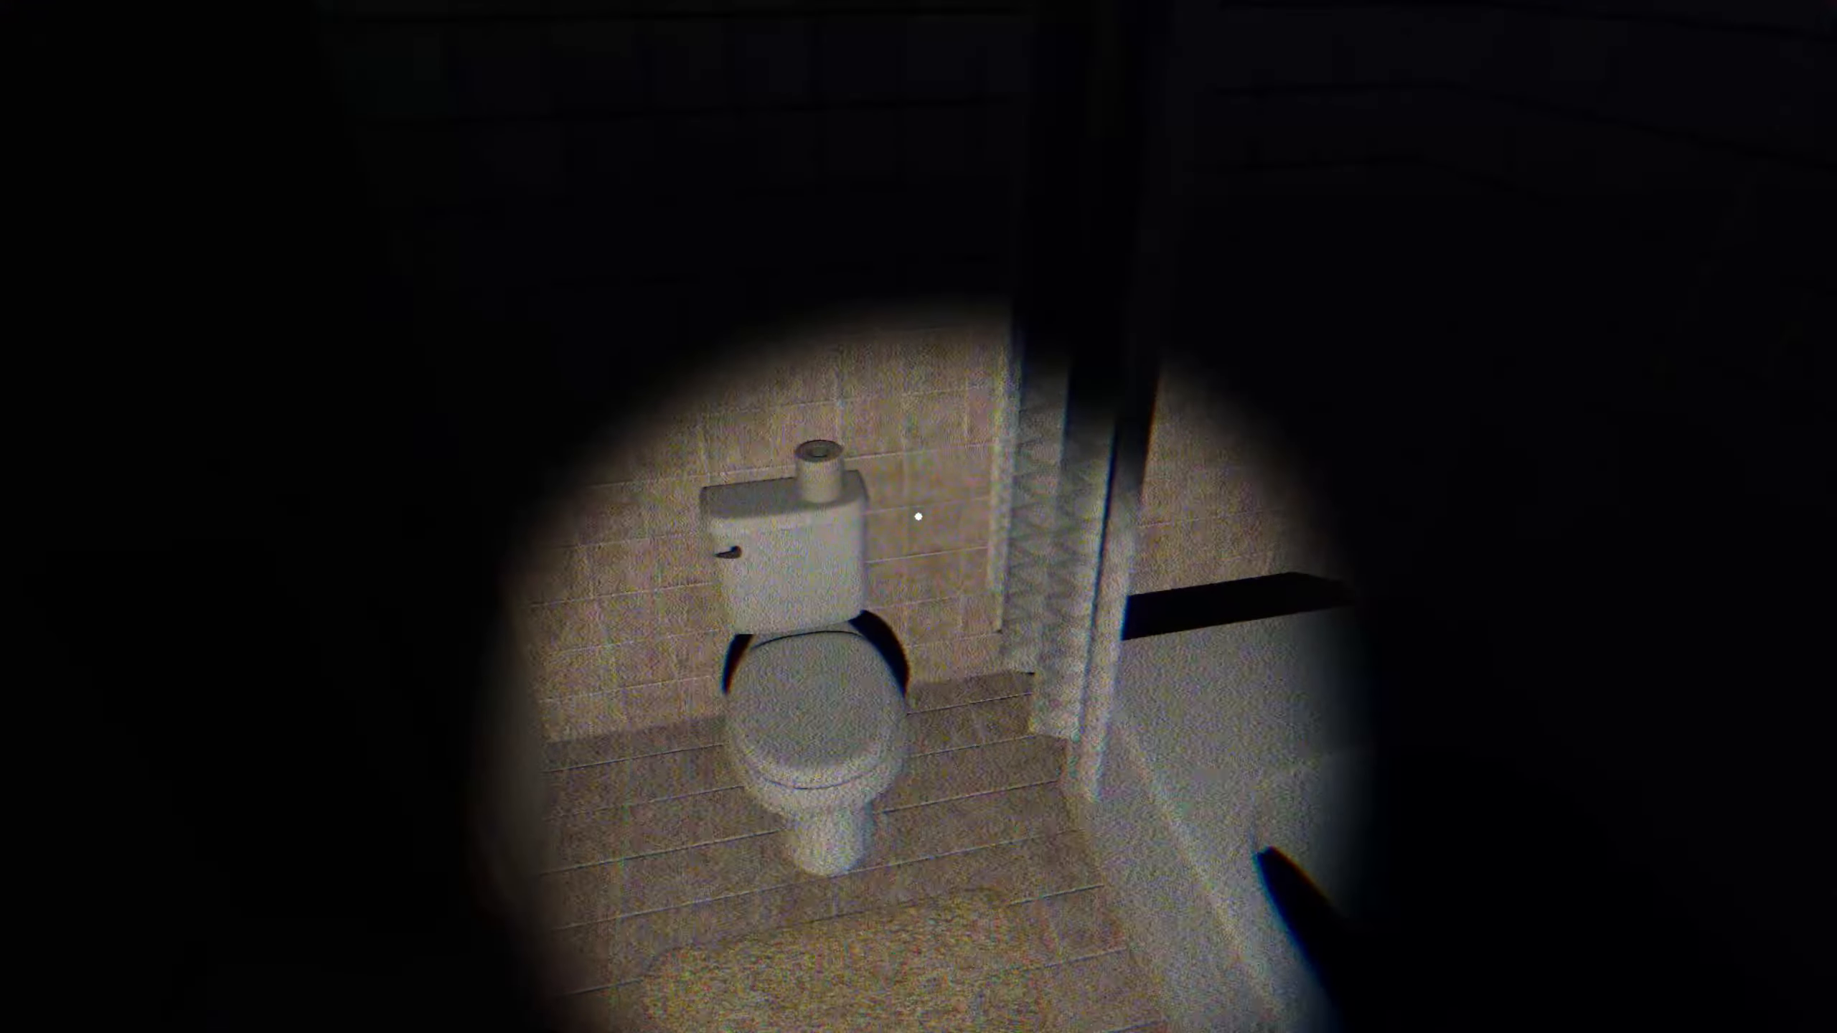